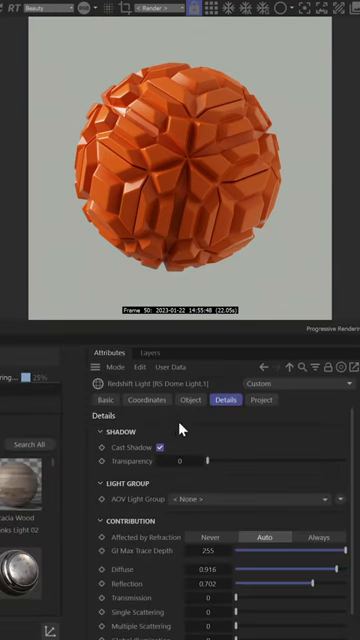
# Step: Set the RS Dome Light's Object-tab colour to orange (R186 G89 B40) via the Color Chooser
pyautogui.click(190, 400)
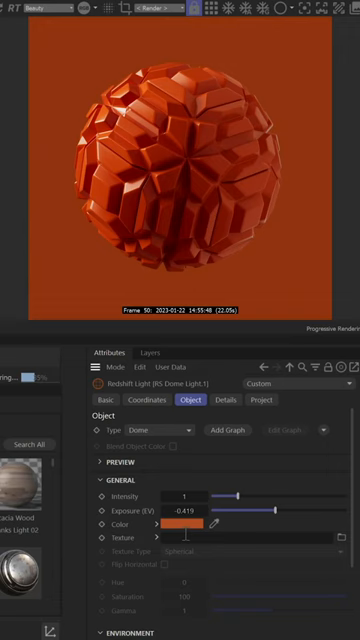
pyautogui.click(187, 523)
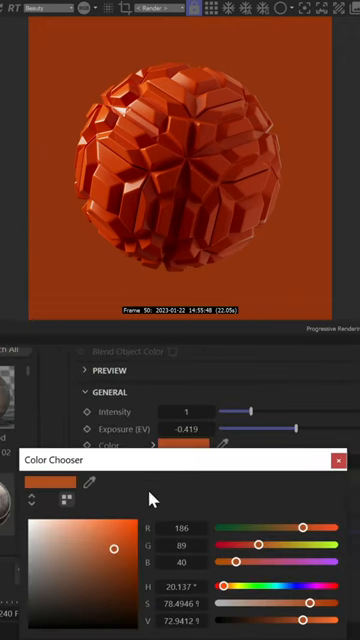